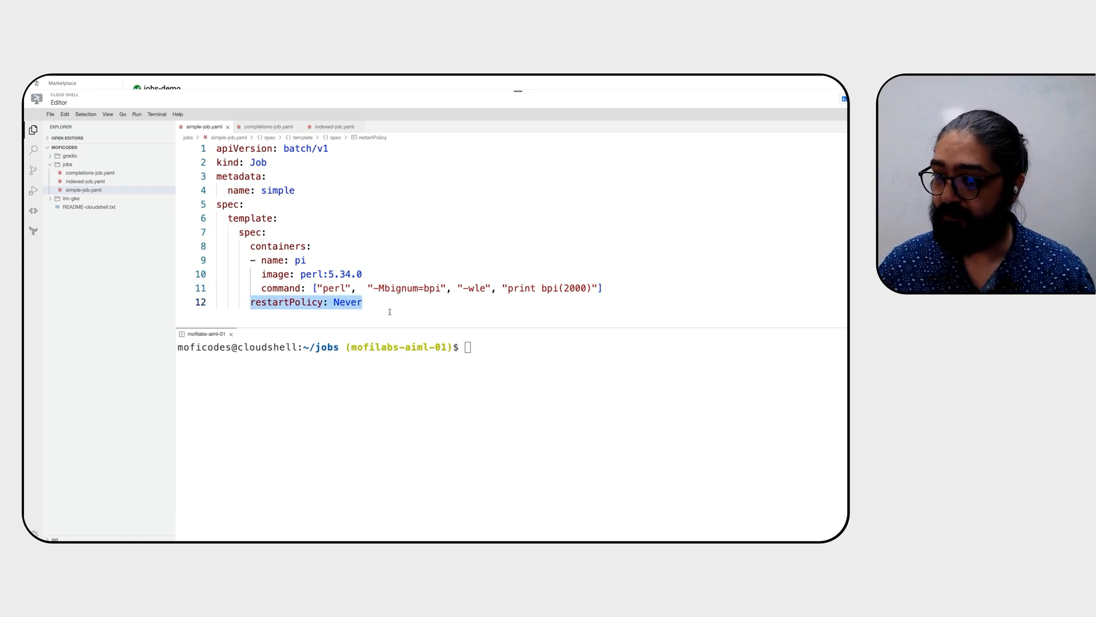
- Apply simple-job.yaml with kubectl and check the resulting job and pod status
text(kubectl apply -f)
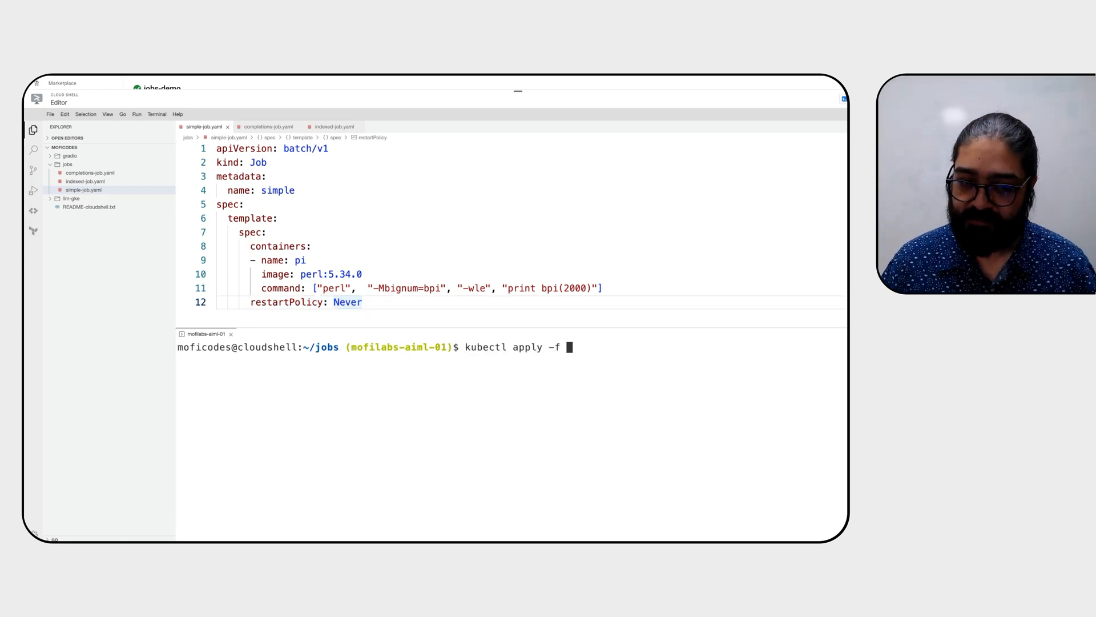
text(simple-job.yaml)
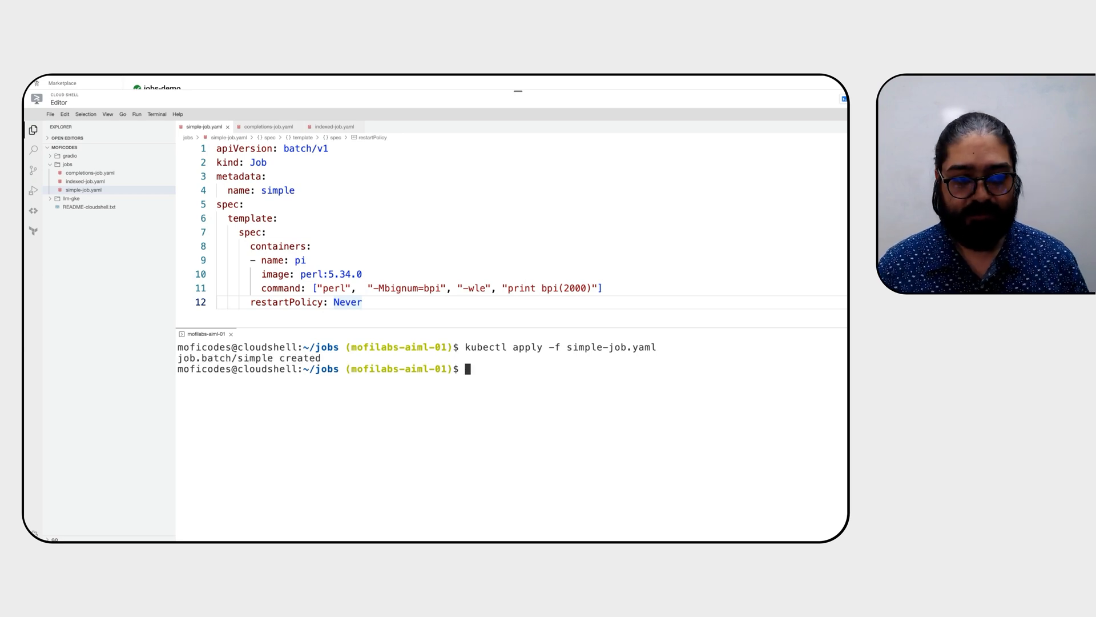
text(kubectl get jobs)
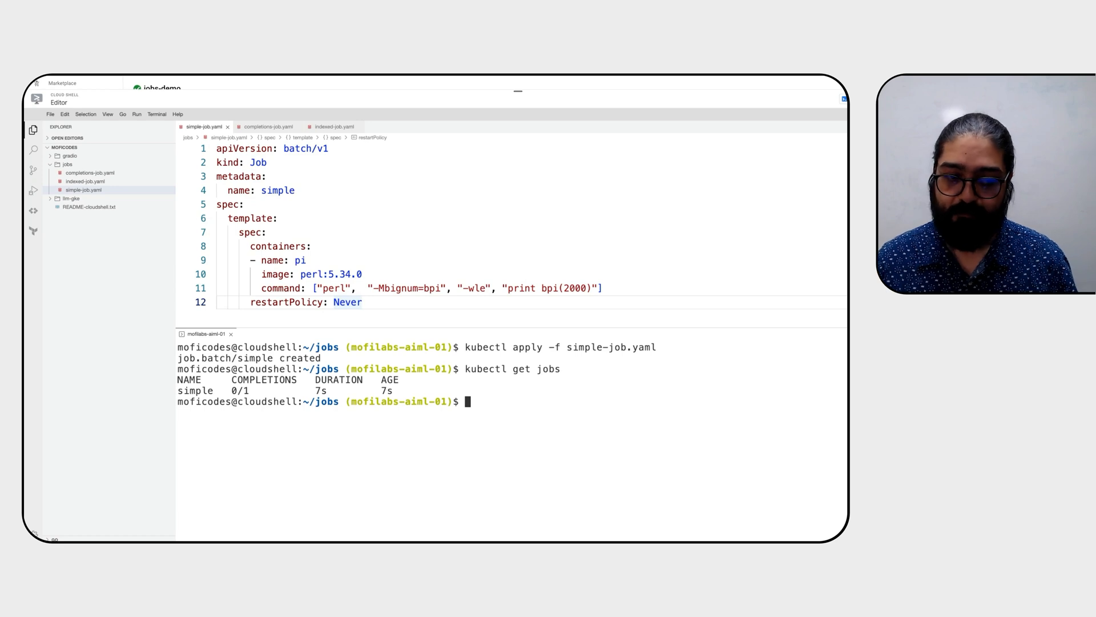
text(kubectl get pods)
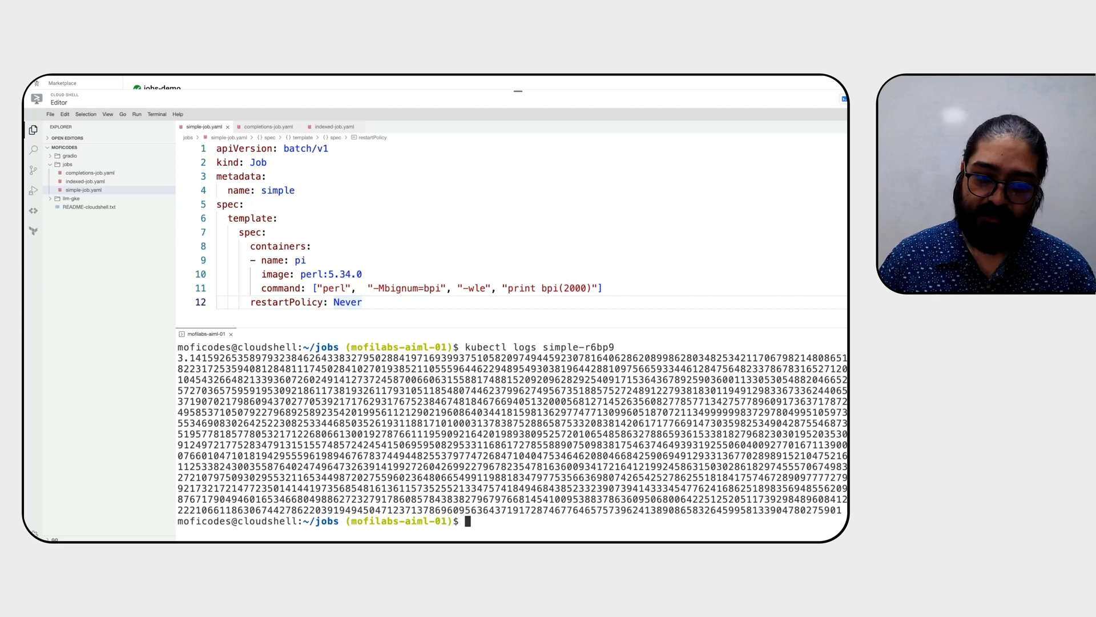
- Show the simple pod's pi-digit logs and list the jobs again with kubectl get jobs
text(kubectl)
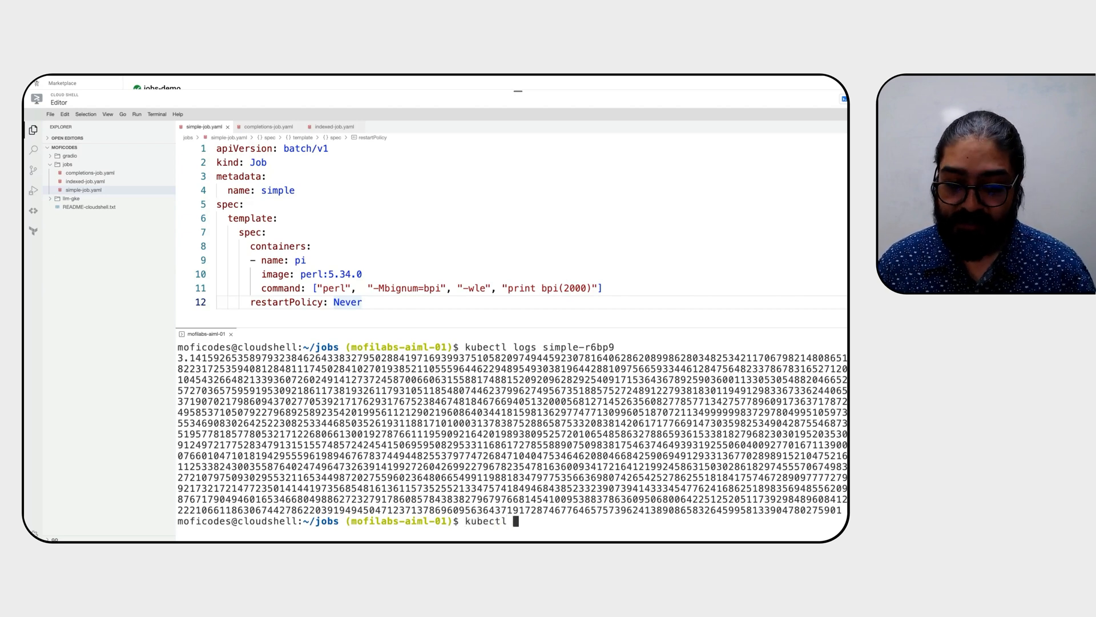
text(get jobs)
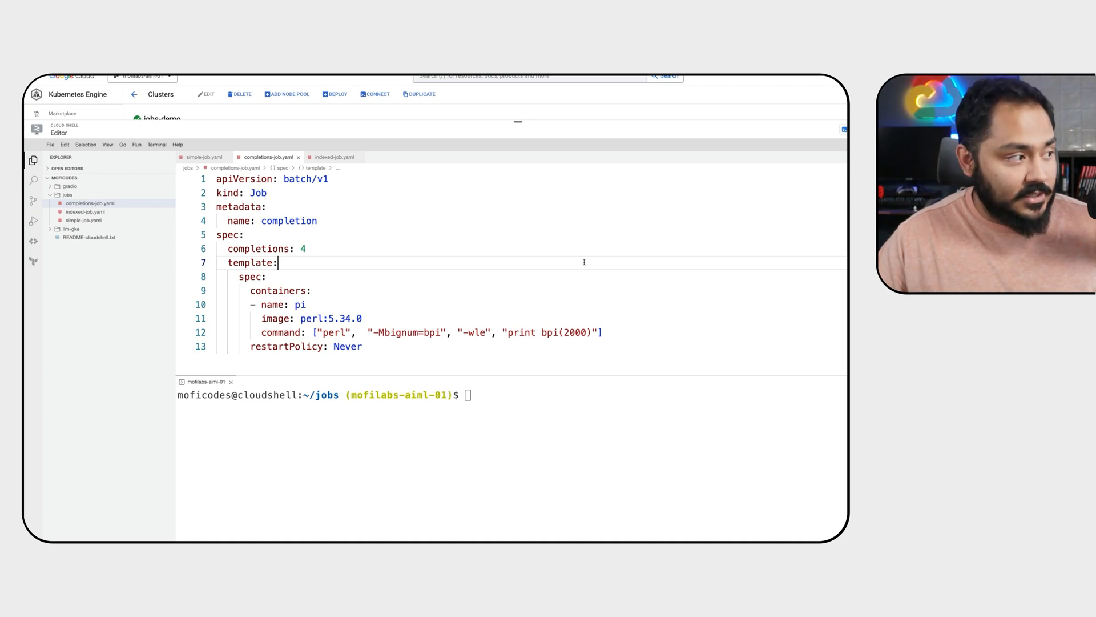
- Note the completions count of 4, apply completions-job.yaml and list its pods
double_click(266, 247)
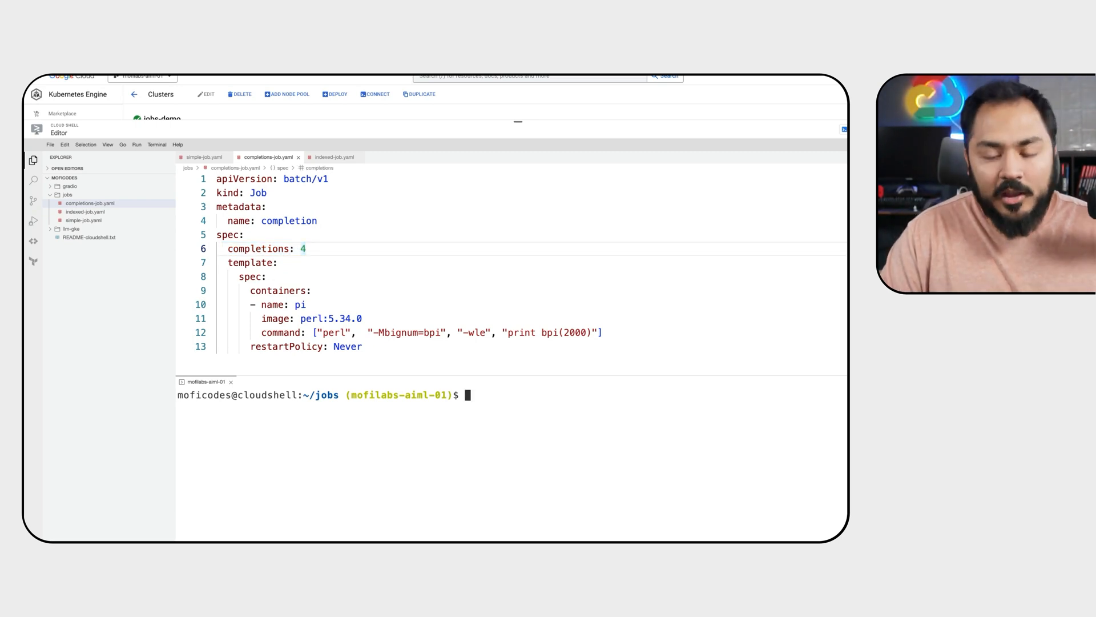
text(kubectl apply -f completions-job.yaml)
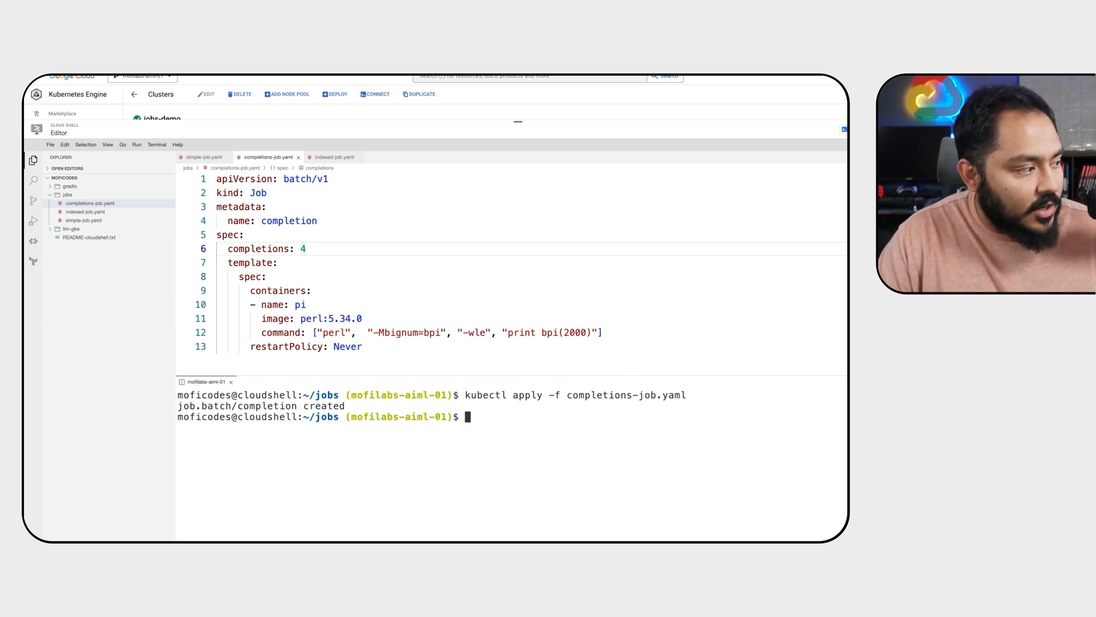
text(kubectl get pods)
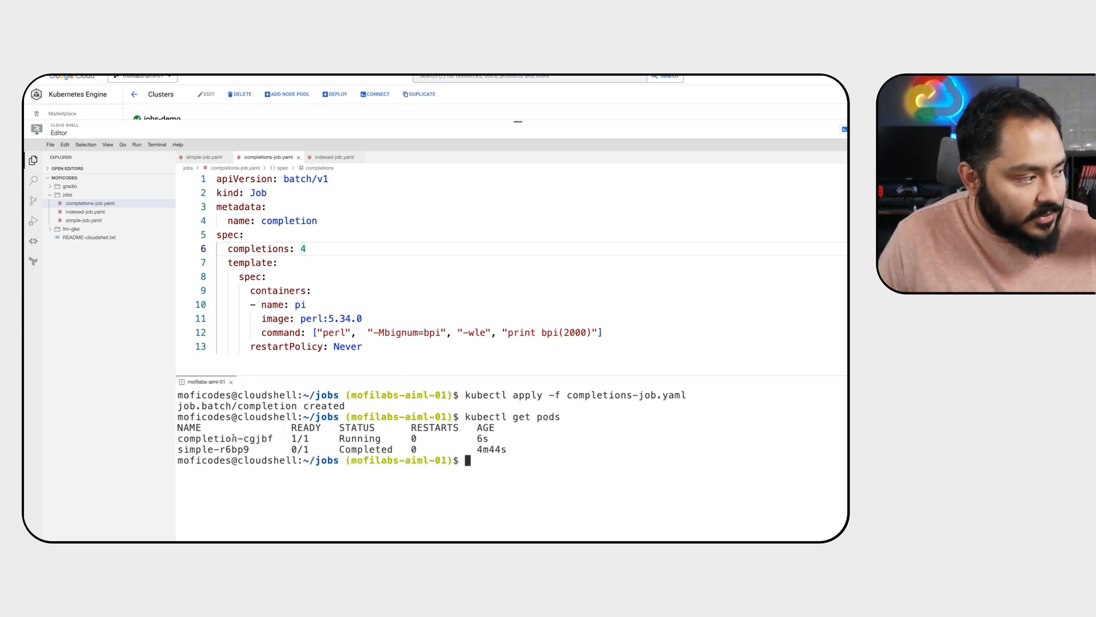
text(kubectl get pods)
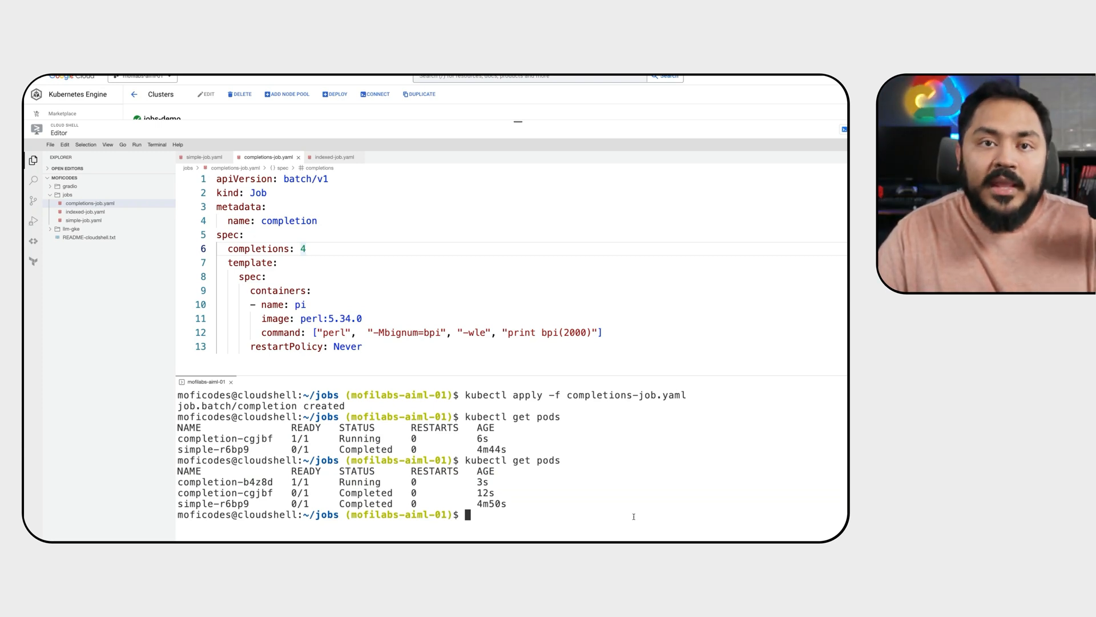
- Watch the four completion pods reach Completed and confirm with kubectl get jobs
scroll(down, 3)
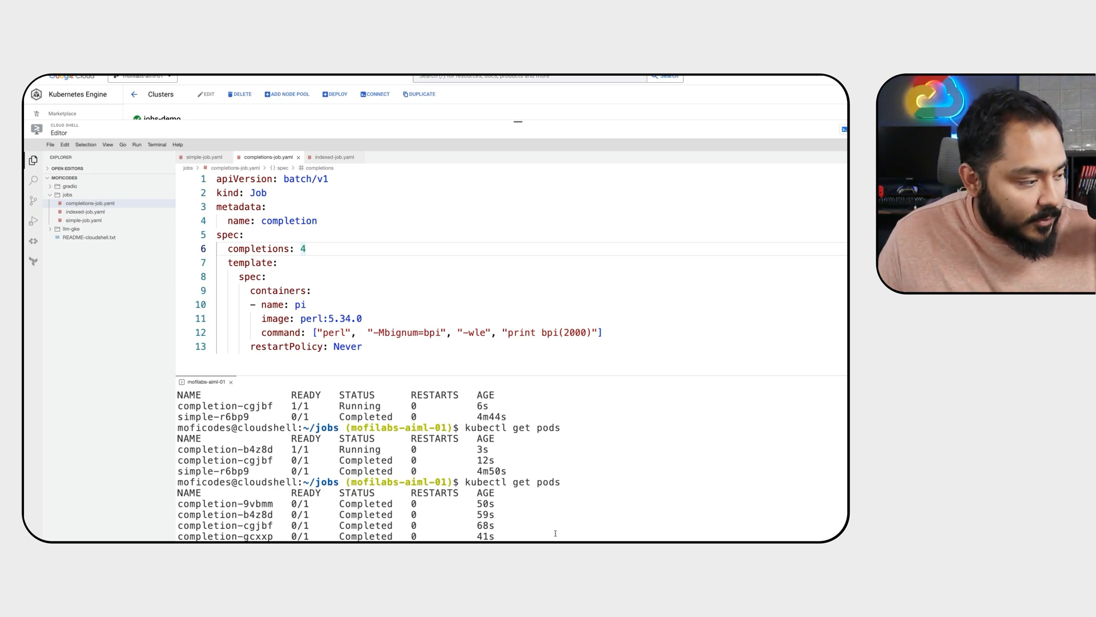
drag(178, 503, 553, 537)
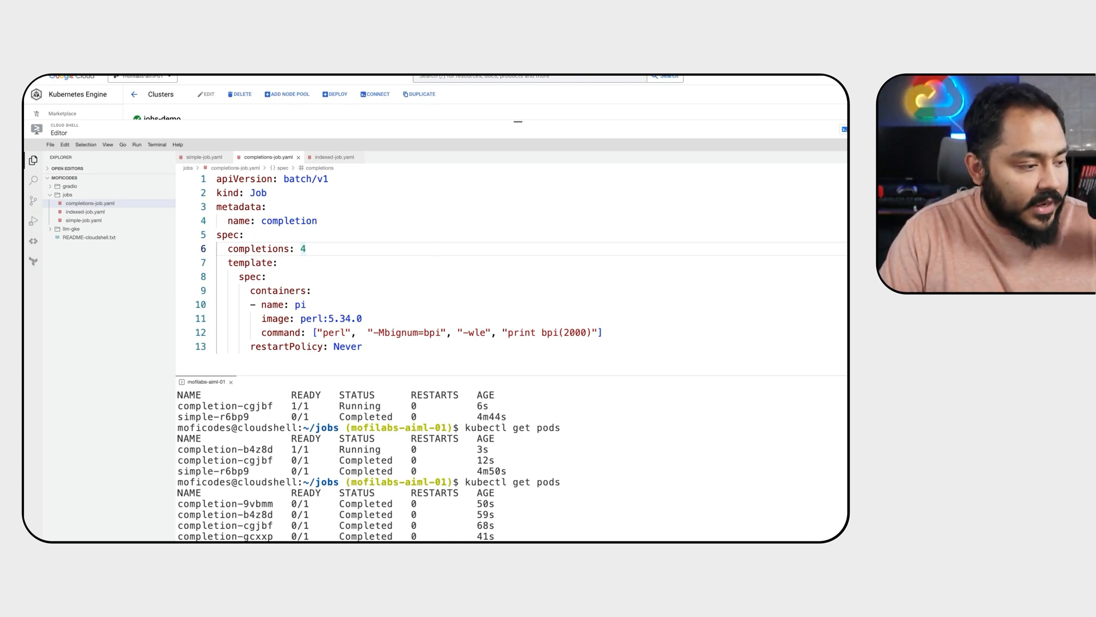
text(kubectl get jobs)
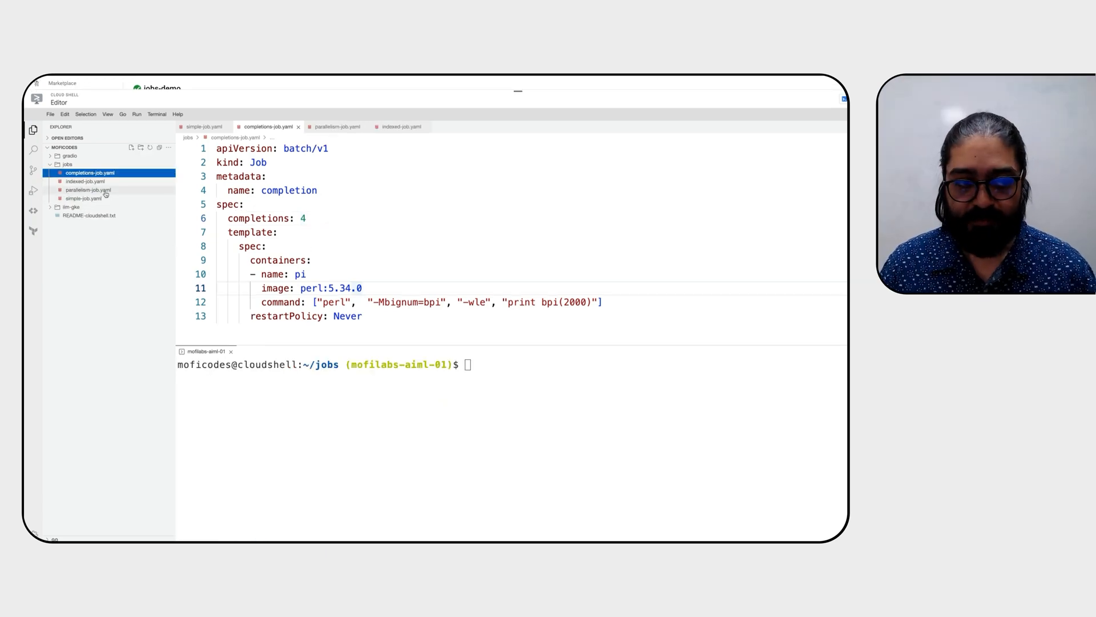
mouse_move(88, 190)
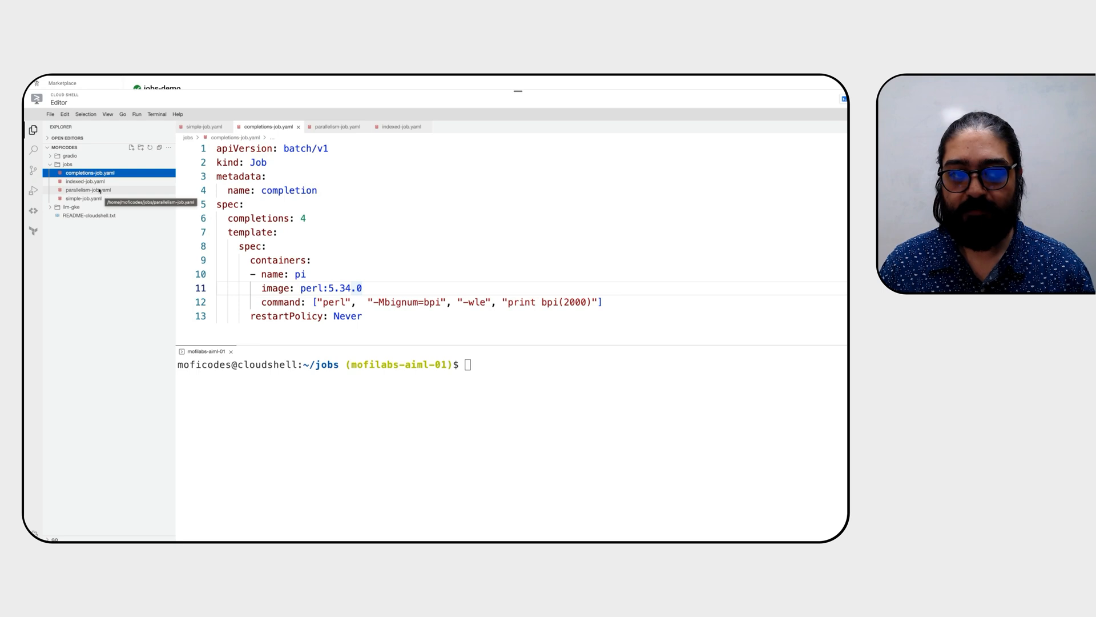
- Apply parallelism-job.yaml (4 completions, parallelism 2) and check pods and jobs
click(83, 189)
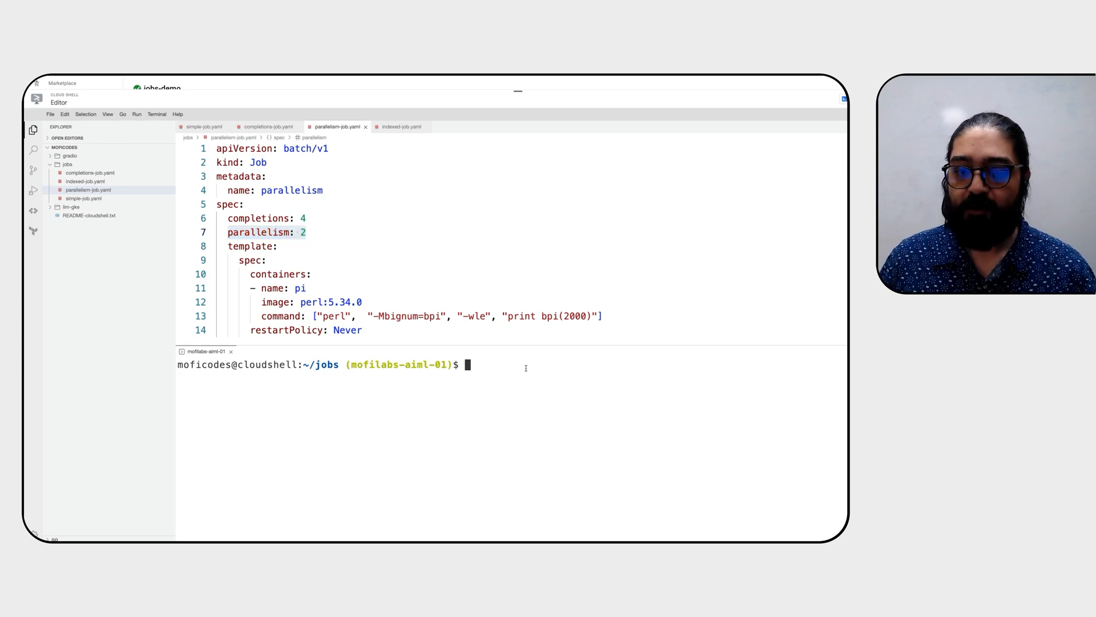
text(kubectl apply -f parallelism-job.yaml)
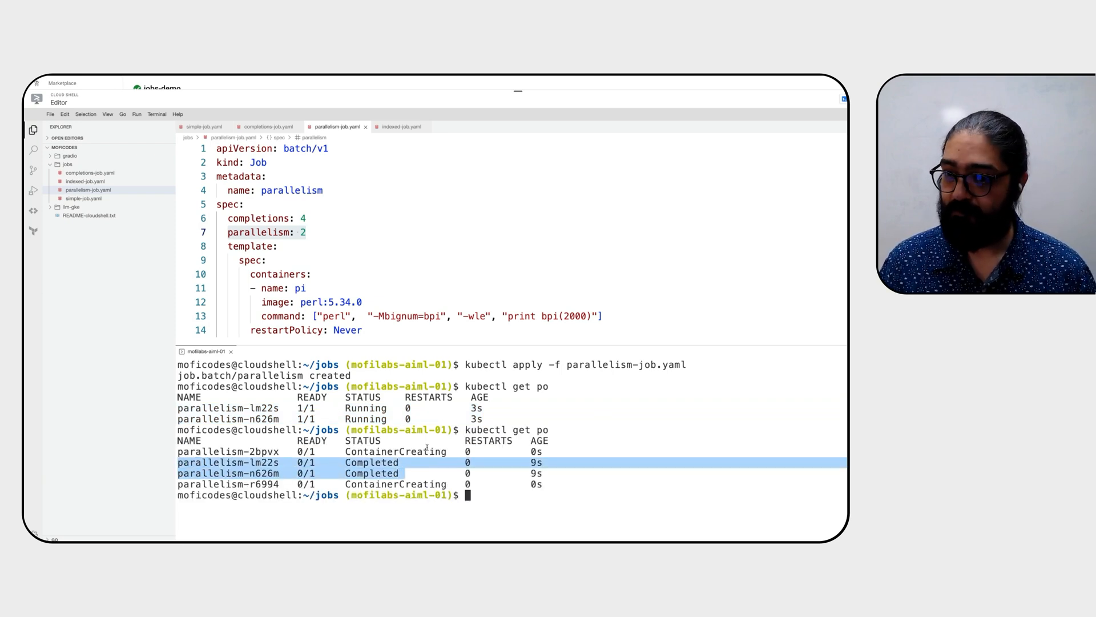
text(kubectl get jobs)
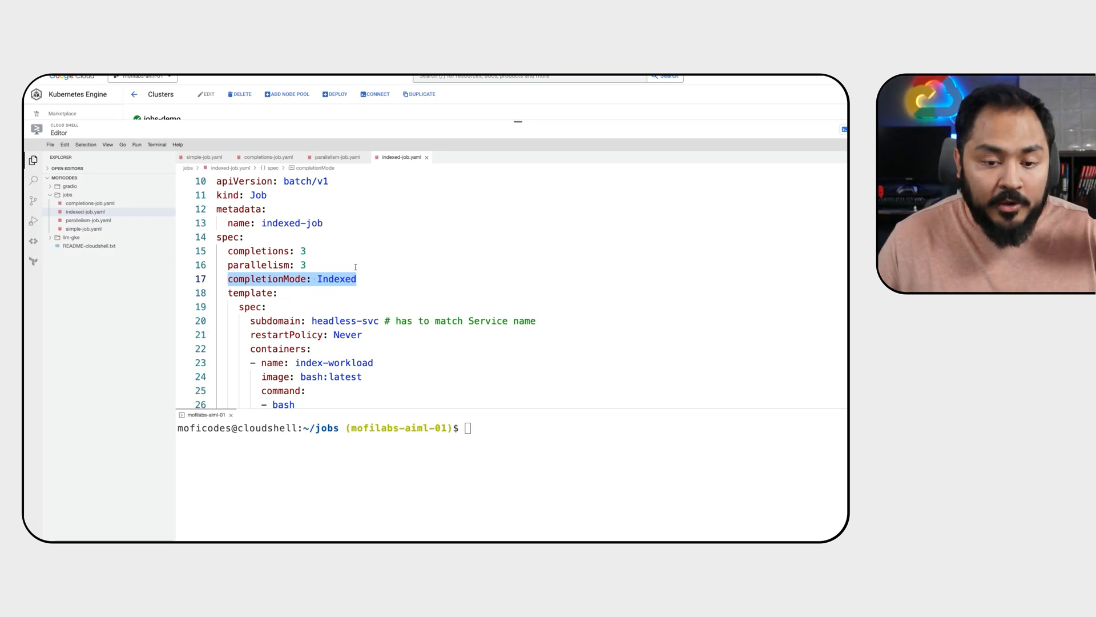
mouse_move(329, 259)
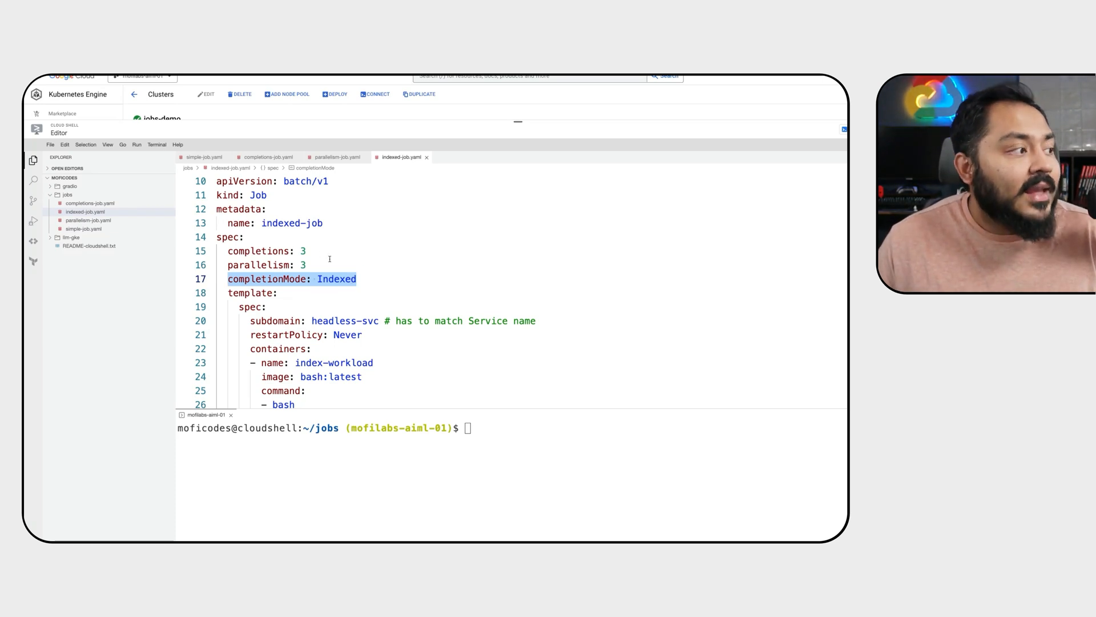
- Scroll through indexed-job.yaml's Indexed completionMode and the bash ping loop over indices 0–2
scroll(down, 3)
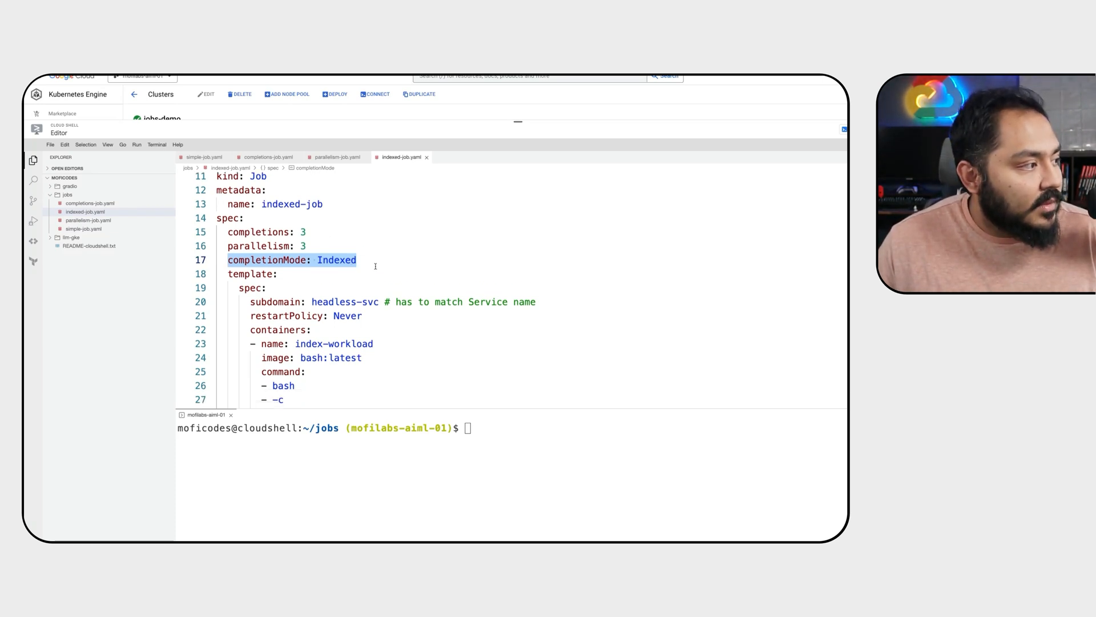
scroll(down, 3)
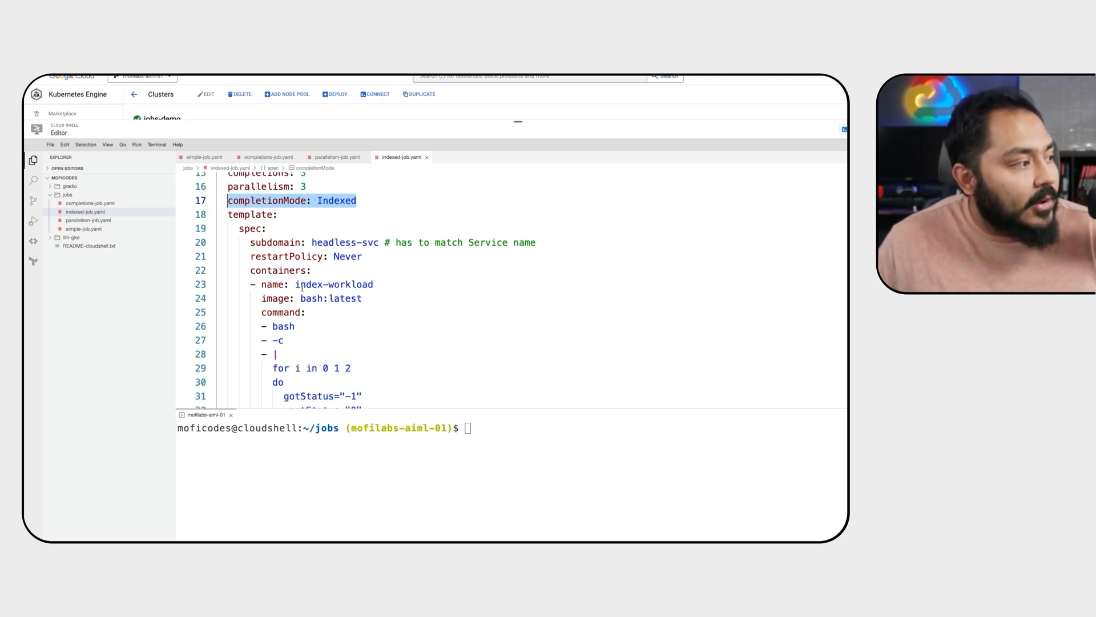
scroll(down, 3)
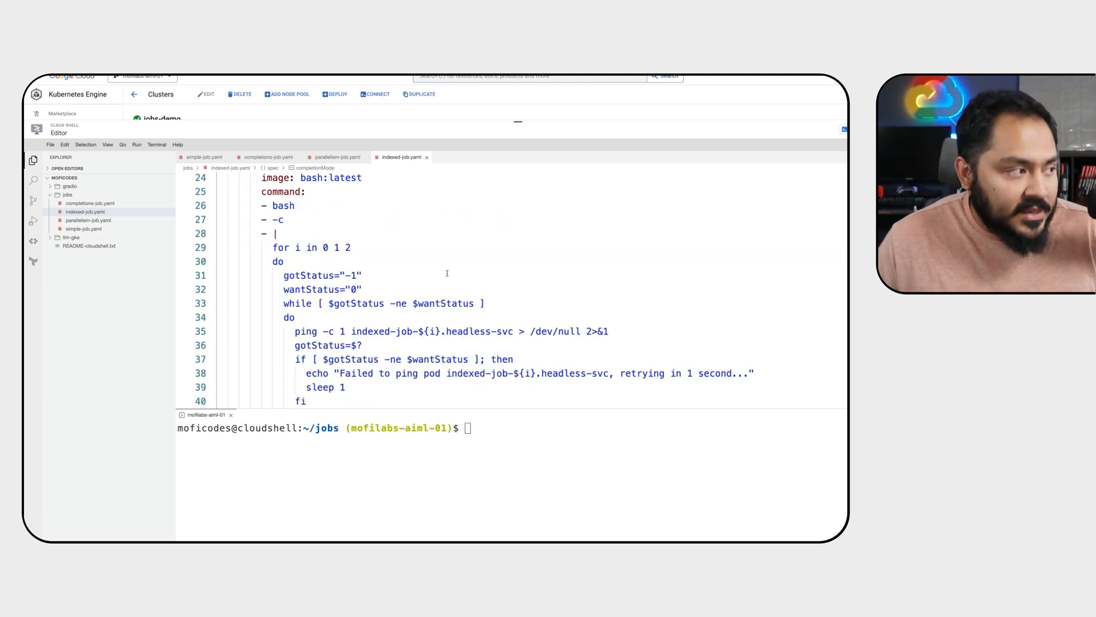
scroll(down, 3)
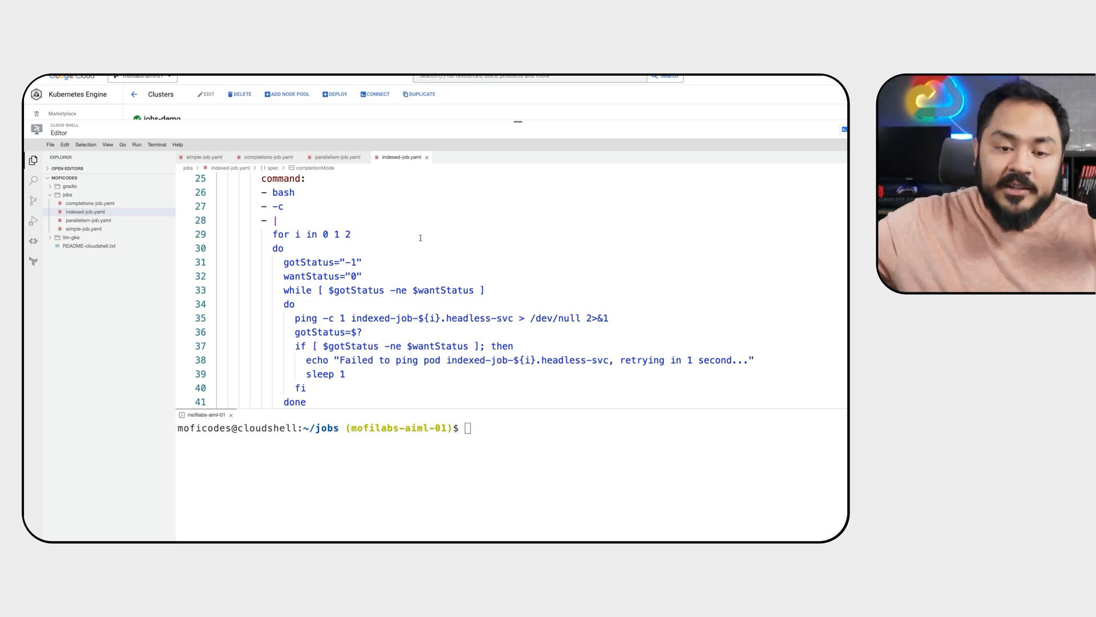
scroll(down, 3)
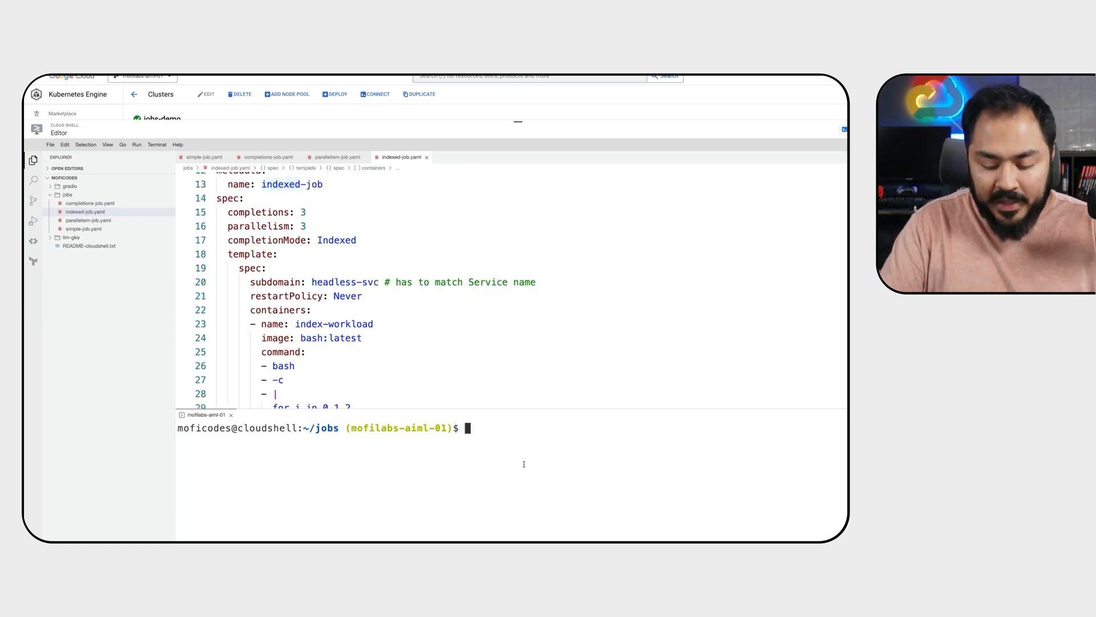
- Apply indexed-job.yaml, list the pods and show logs of indexed-job-0-qq5wx pinging its peers
text(kubectl apply -f indexed-job.yaml)
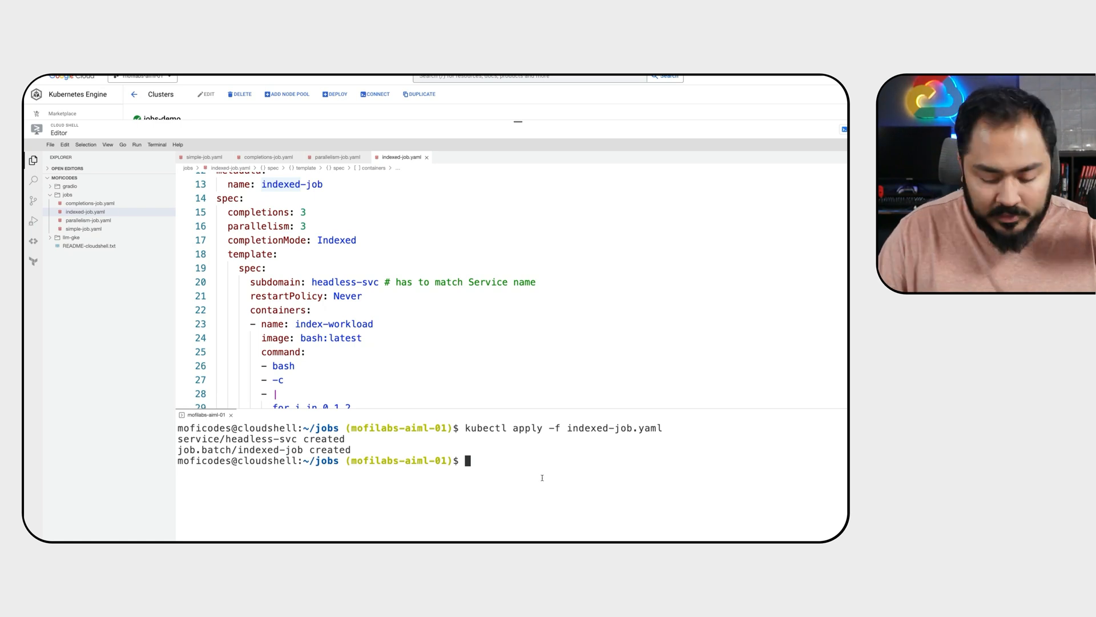
text(kubectl get pods)
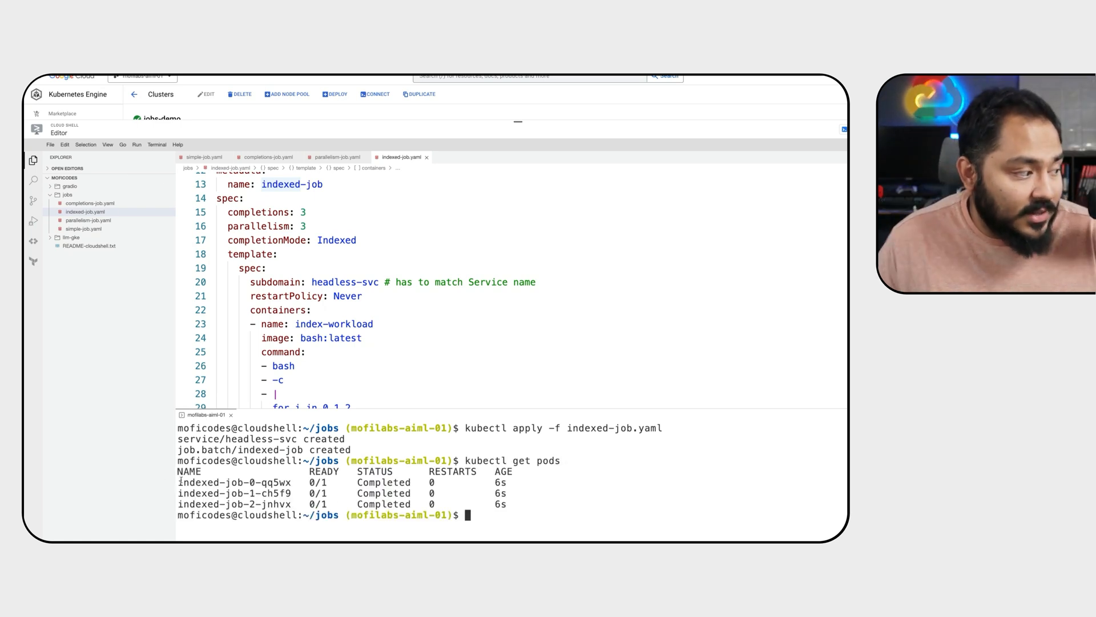
drag(180, 482, 528, 504)
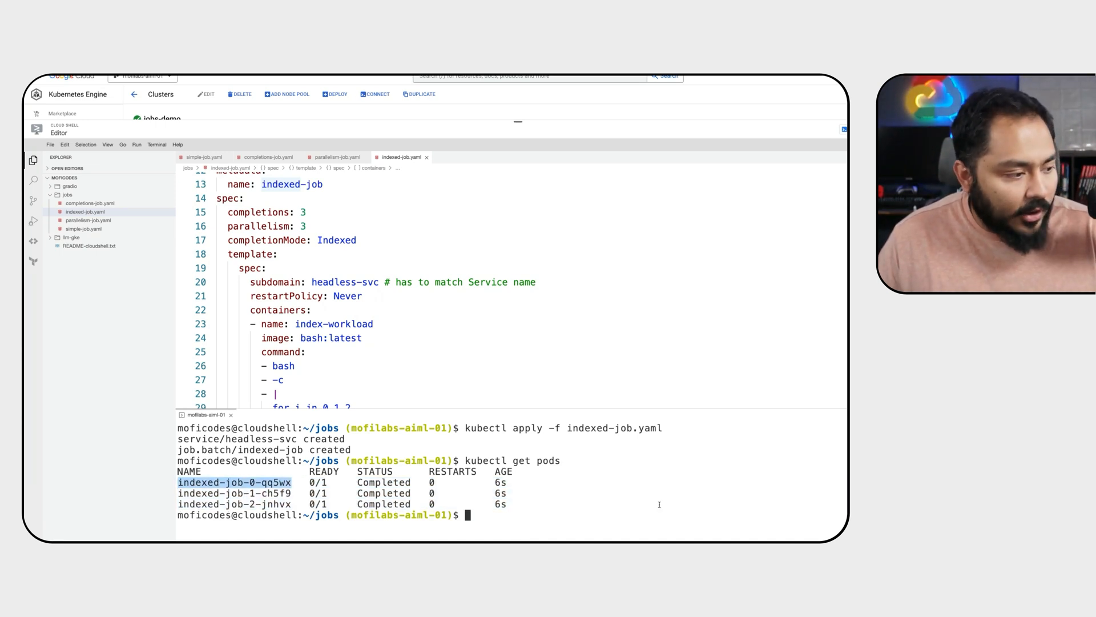
text(kubectl logs indexed-job-0-qq5wx)
text(kubectl logs indexed-job-1-ch5f9)
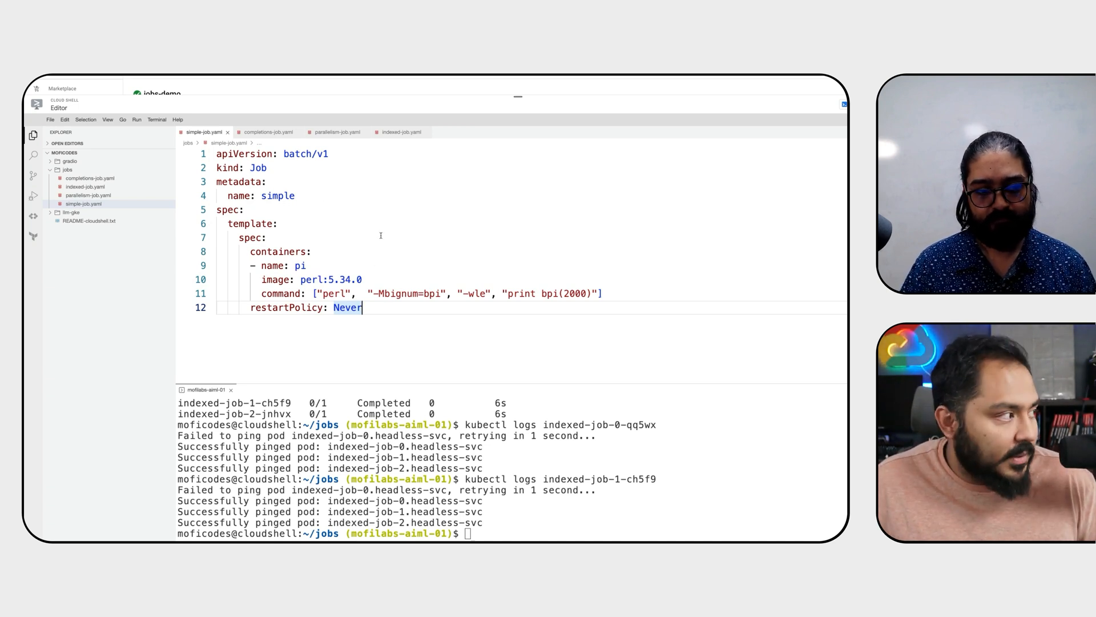
- Reopen indexed-job.yaml and review the headless Service and Indexed completionMode setting
click(89, 178)
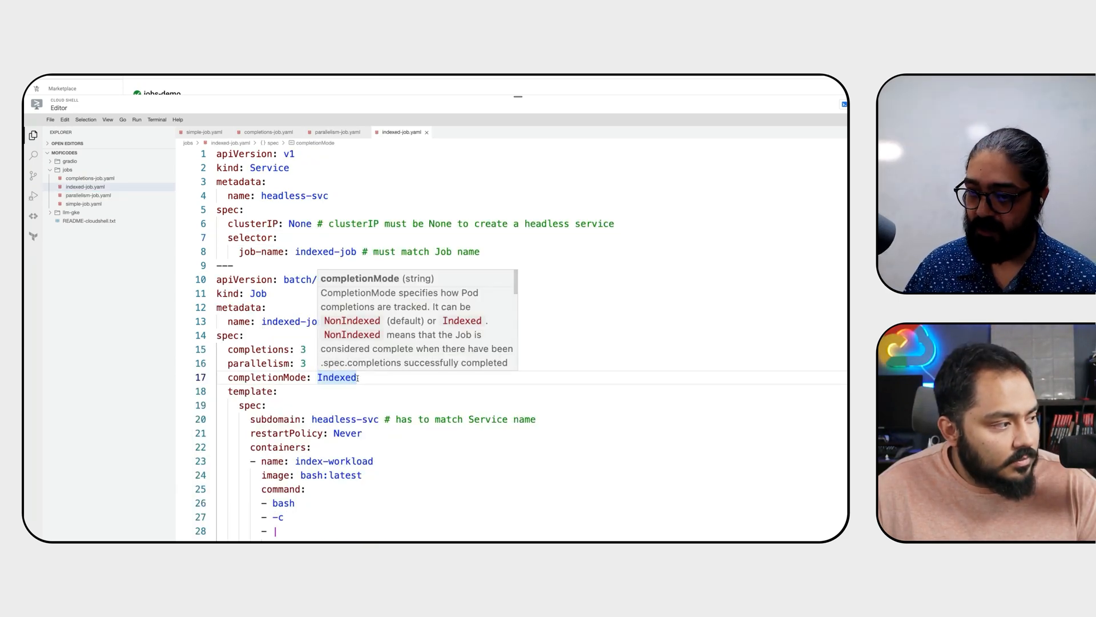
mouse_move(455, 381)
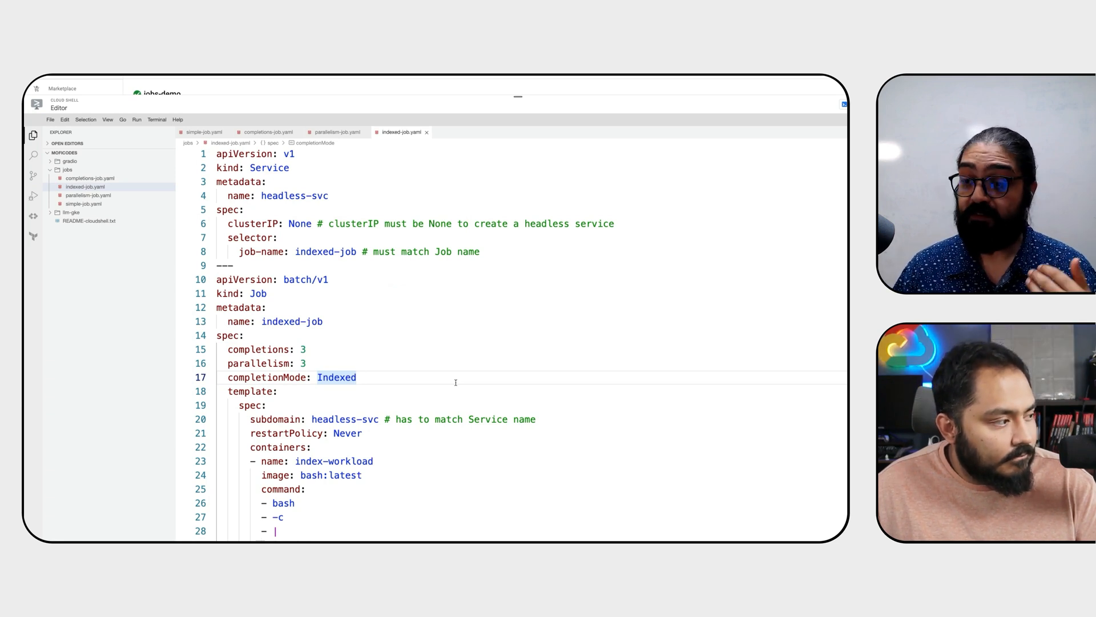
scroll(down, 3)
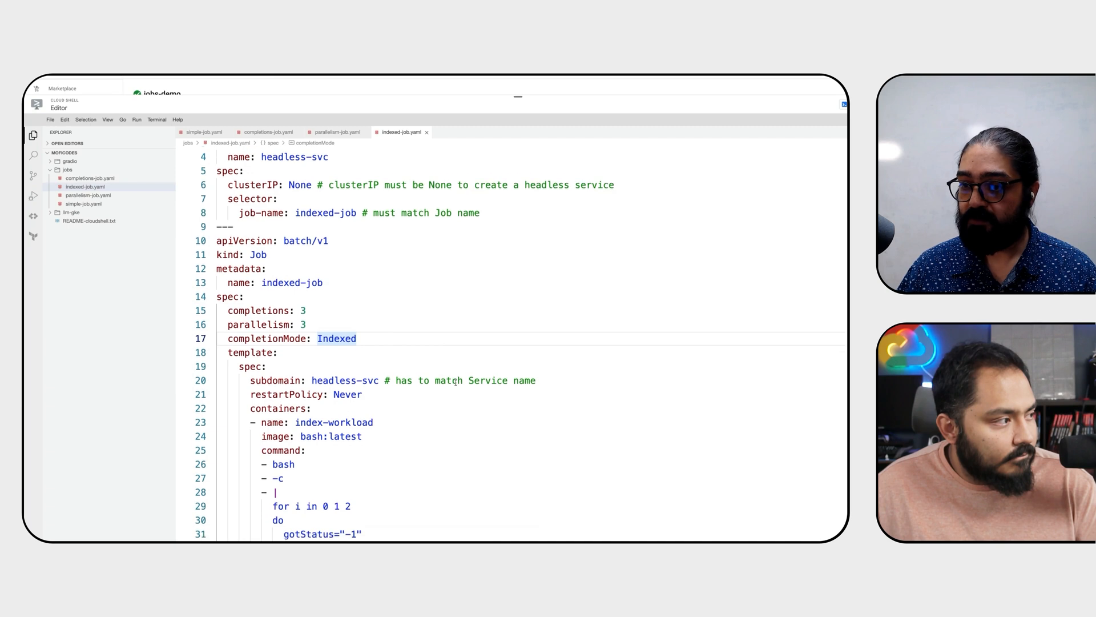
scroll(down, 3)
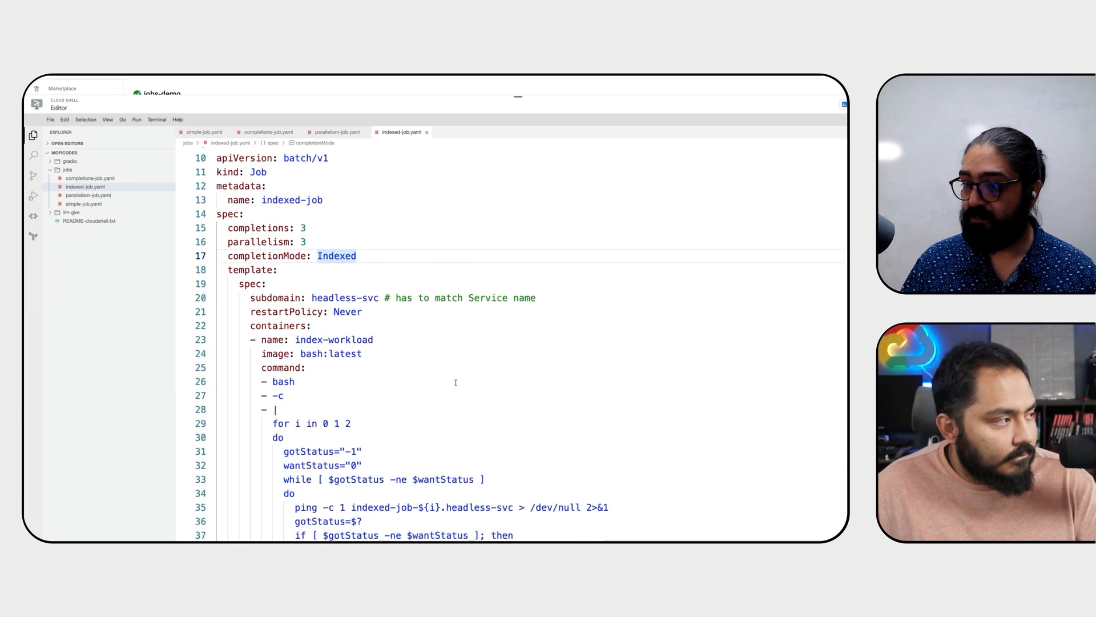